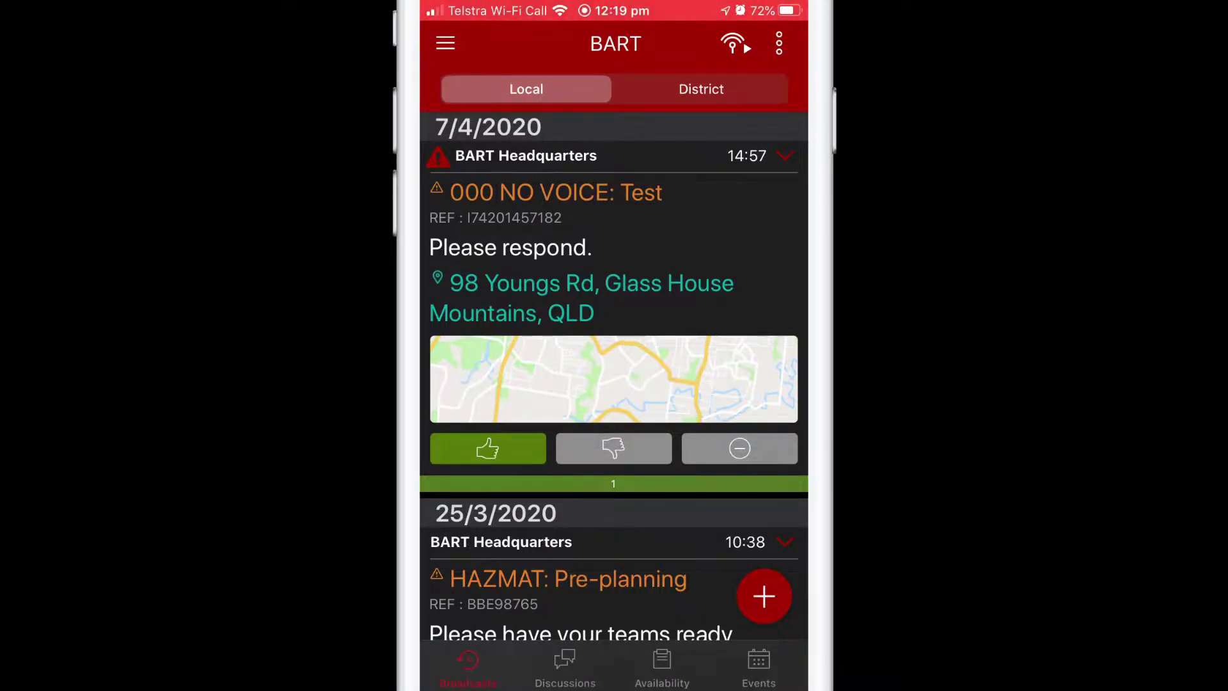
Open the navigation menu and show the Profiles list containing BART Admin 1.
click(444, 42)
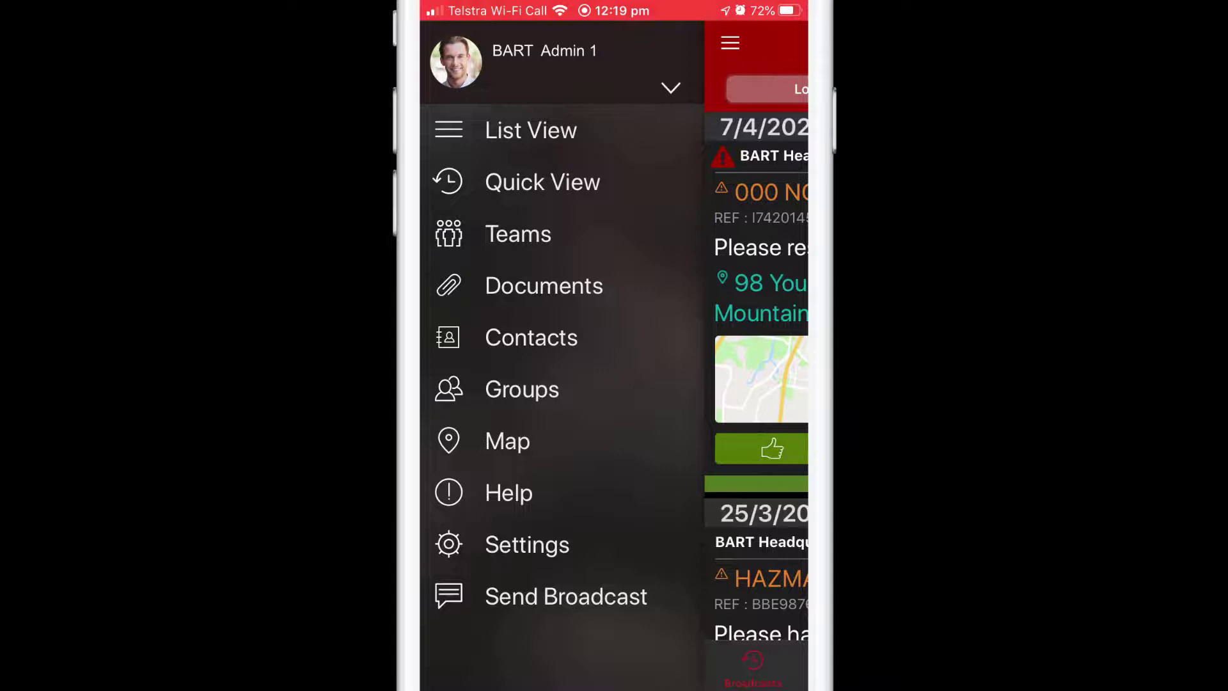
click(671, 87)
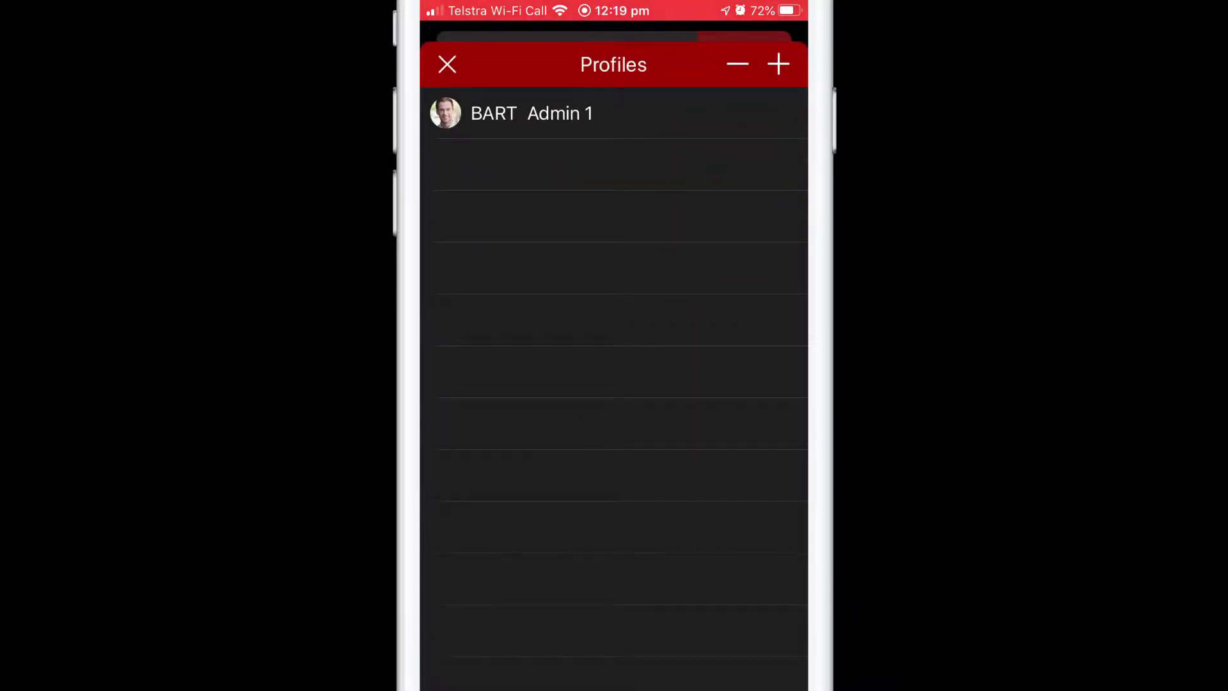
Add user profile Bartappliance1 with its password to create BART 1 Appliance 1.
click(778, 64)
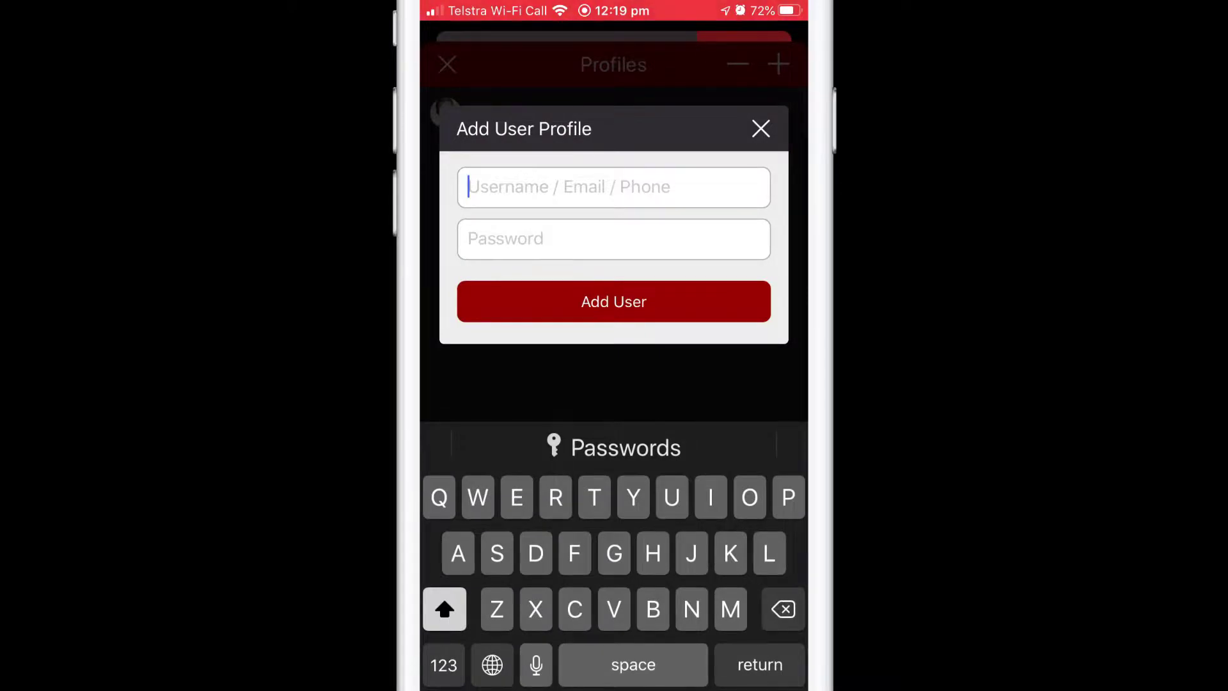
text(Bart)
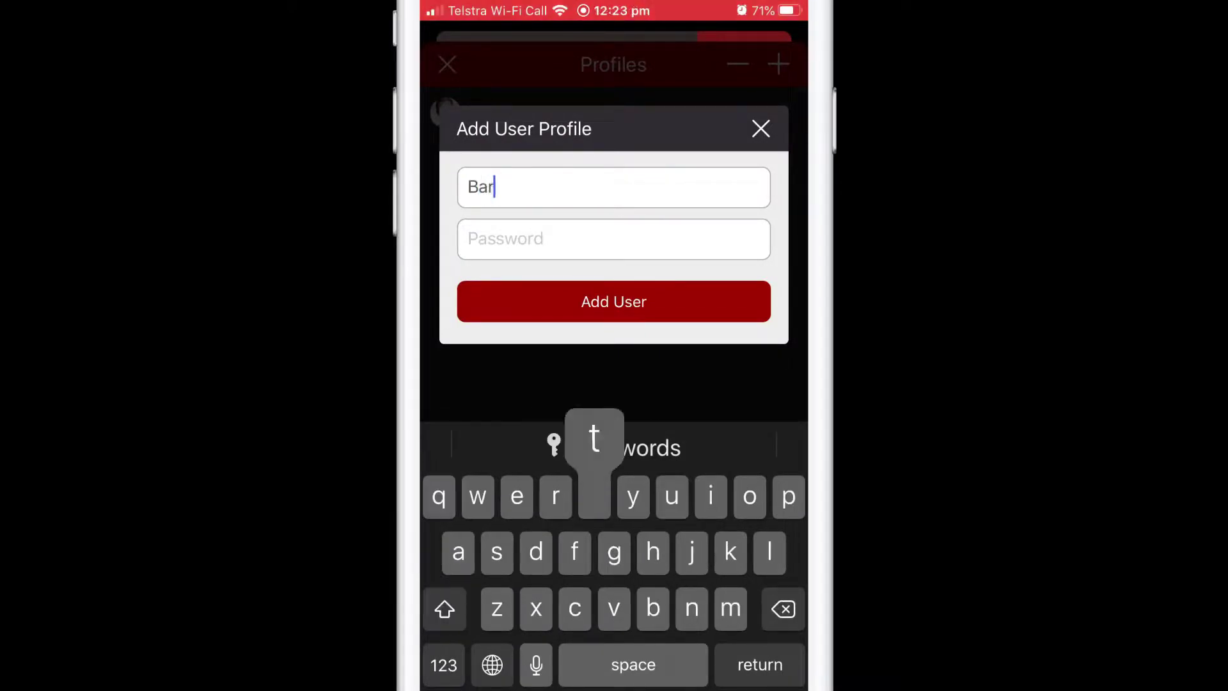
text(tappliance)
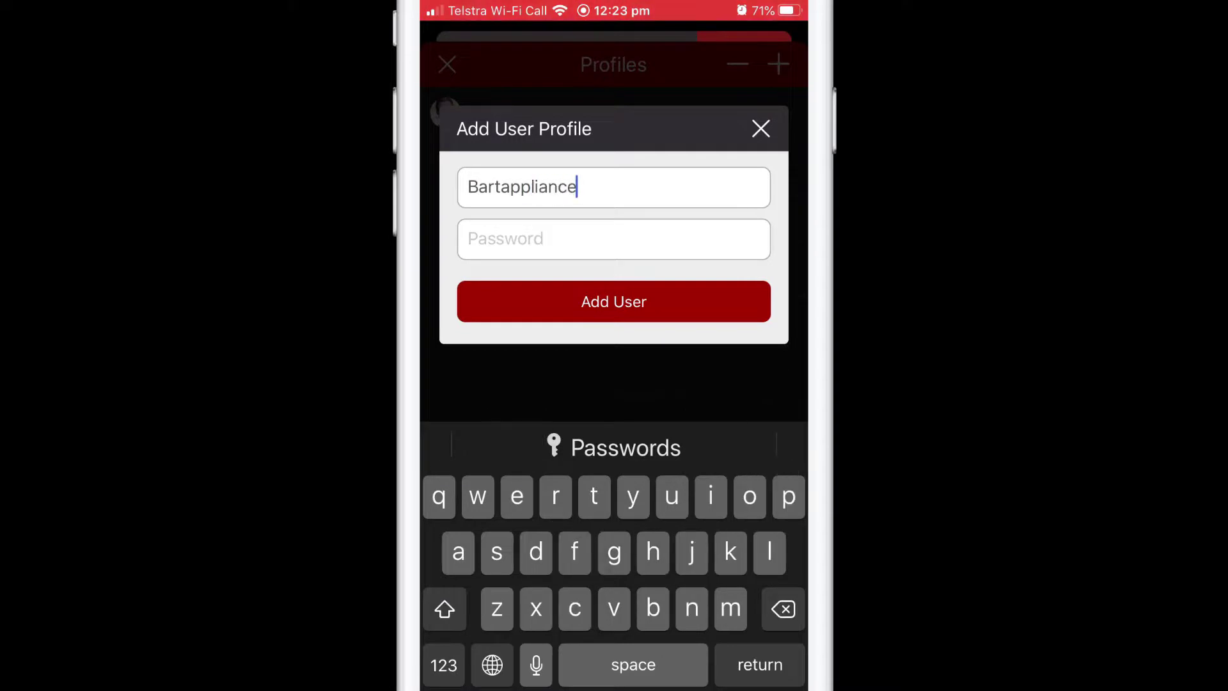
text(1)
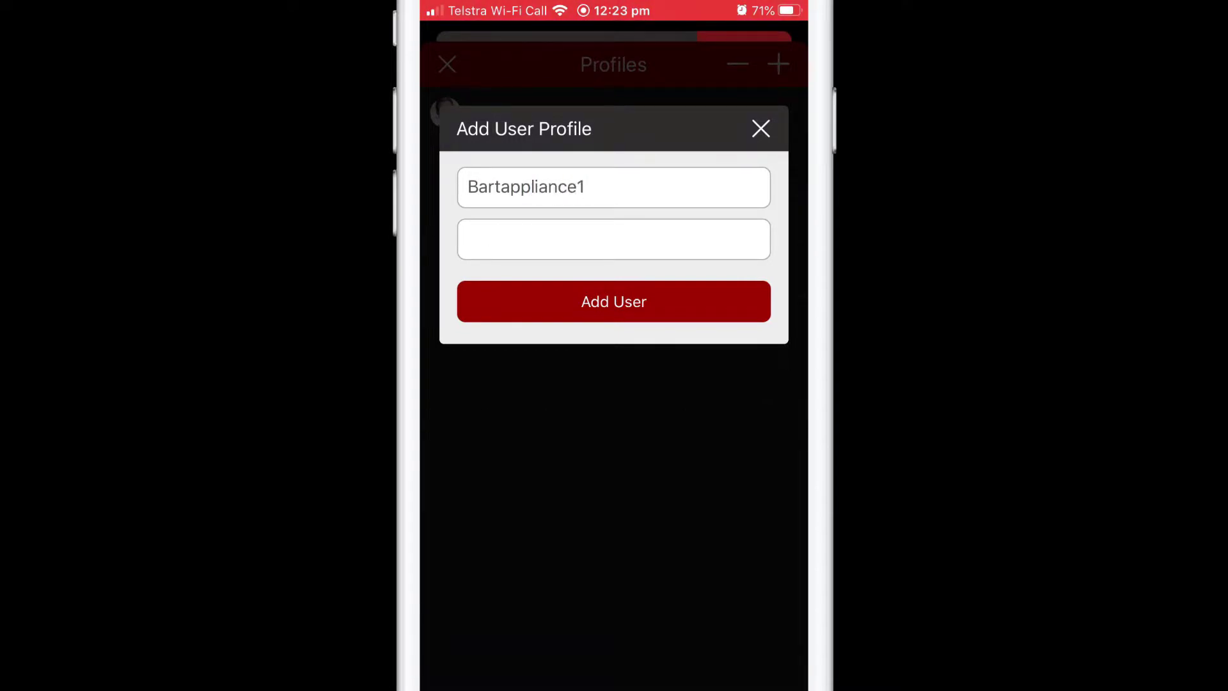
text(password)
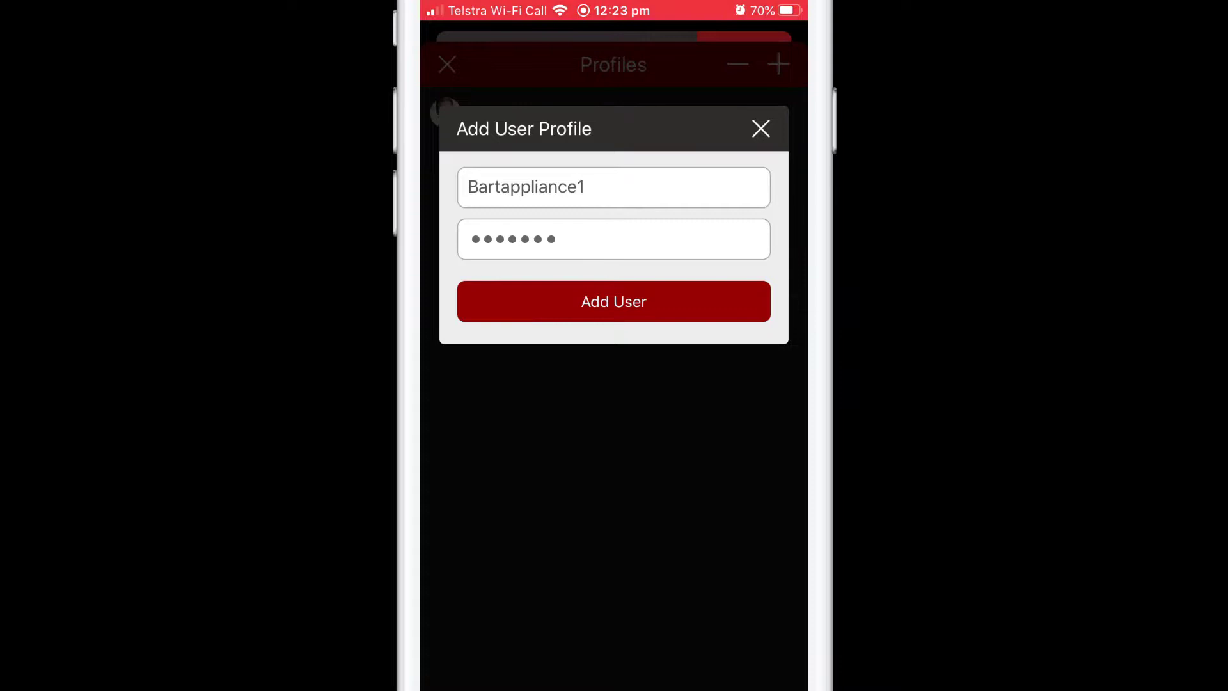
click(614, 301)
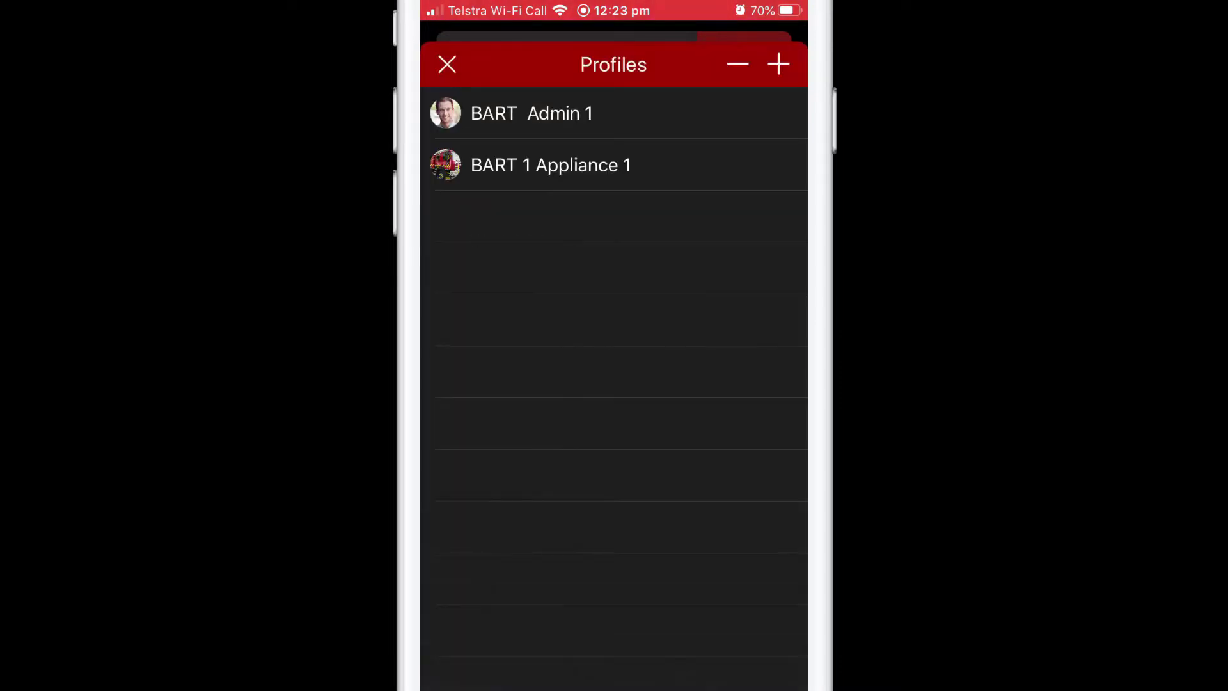